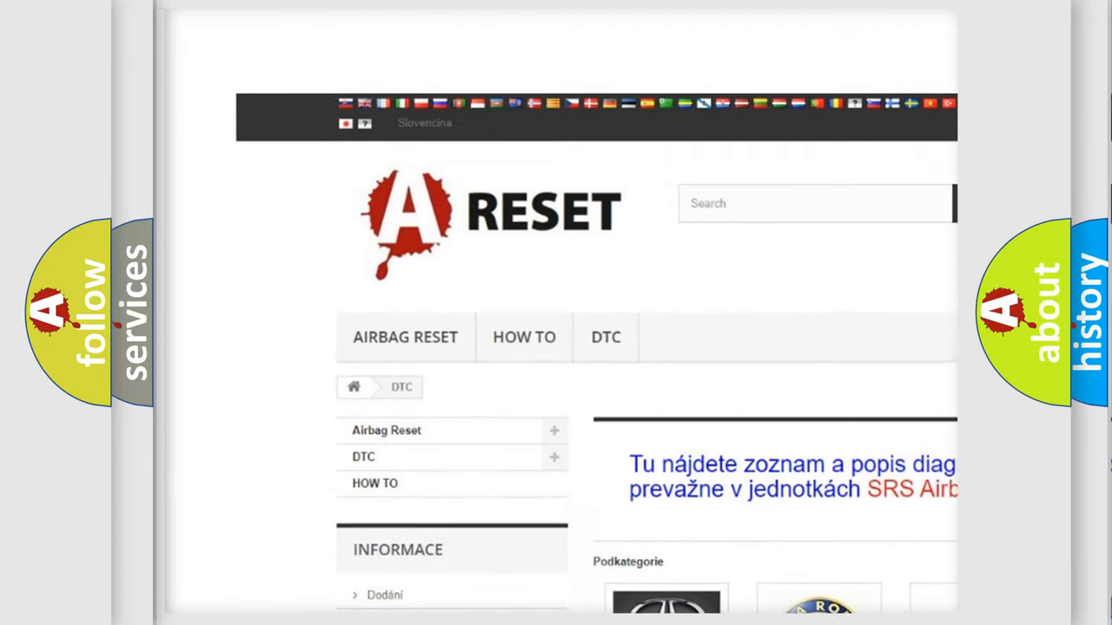
- Scroll the DTC brand list, open the Jeep DTC page, and scroll its code subcategories
scroll("down", 3)
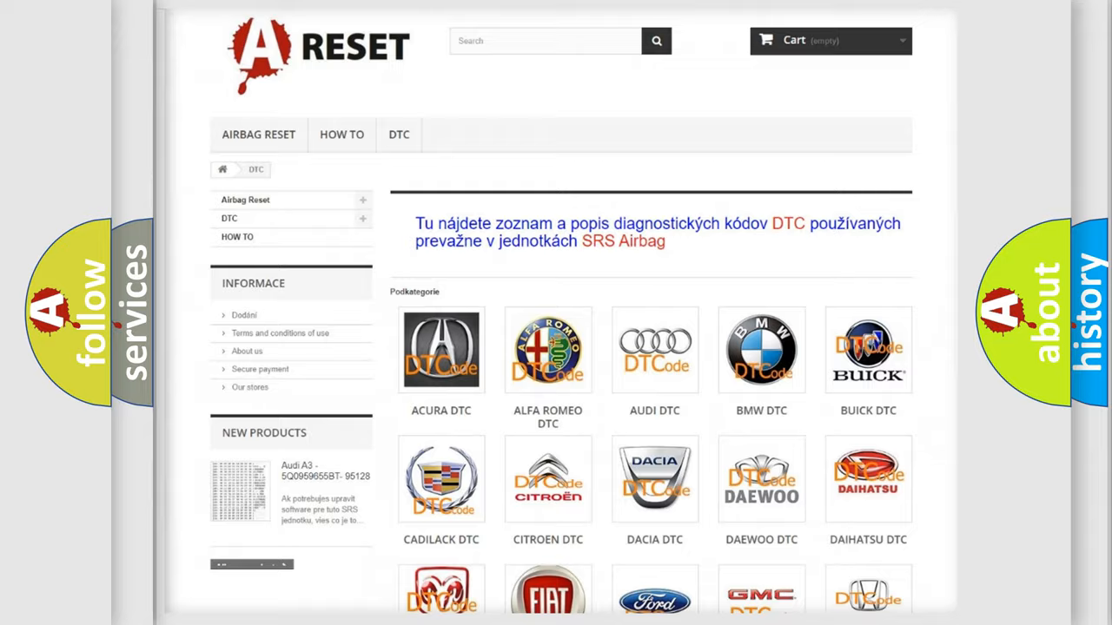
scroll("down", 3)
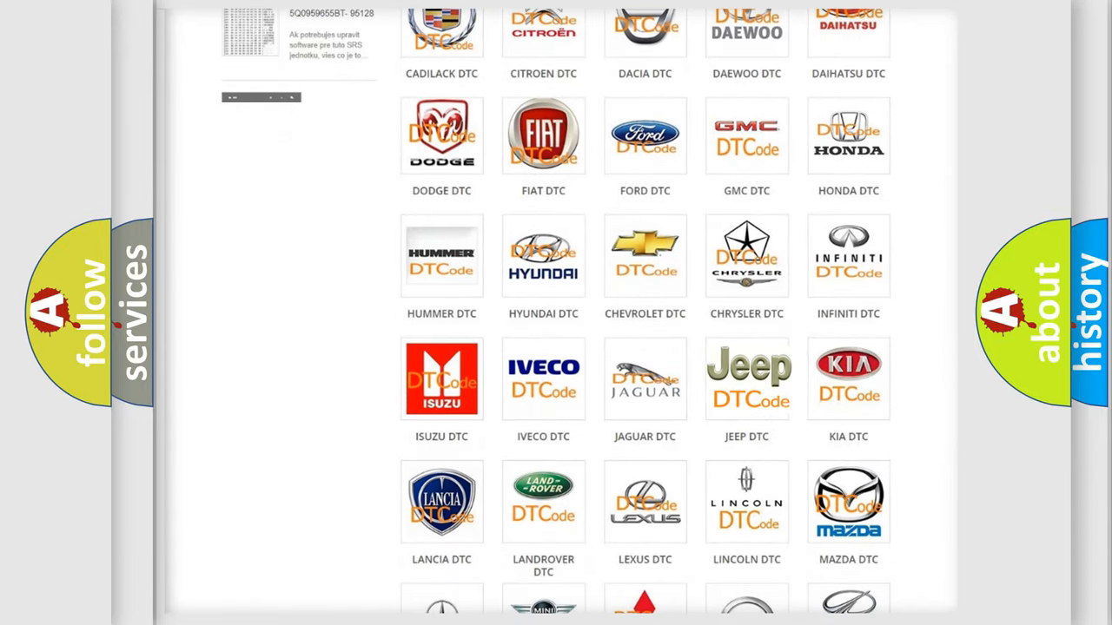
left_click(746, 377)
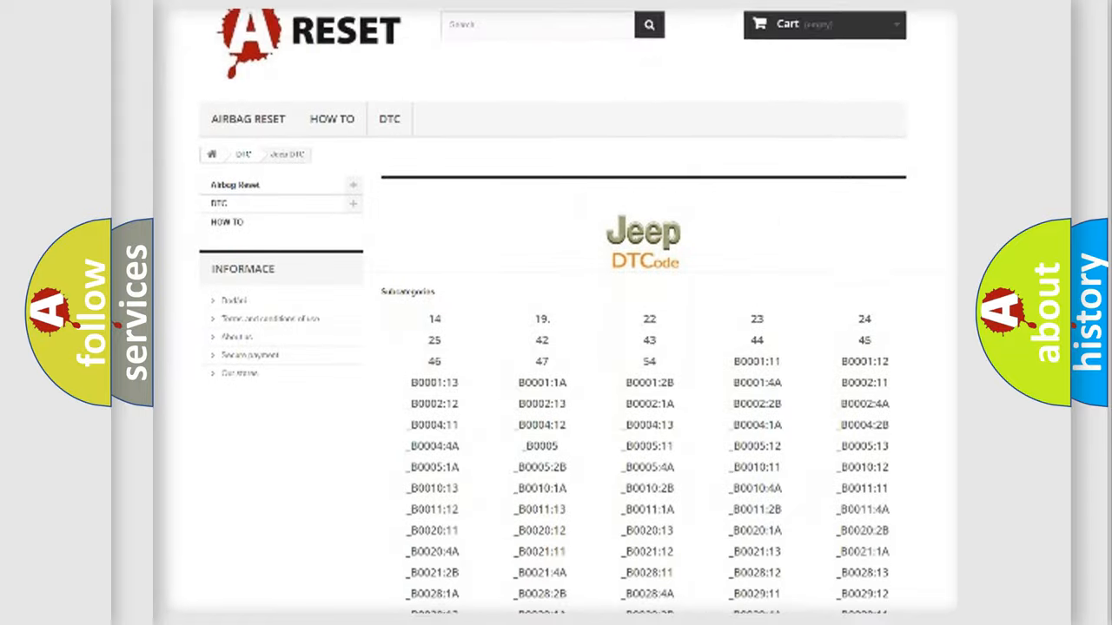
scroll("down", 3)
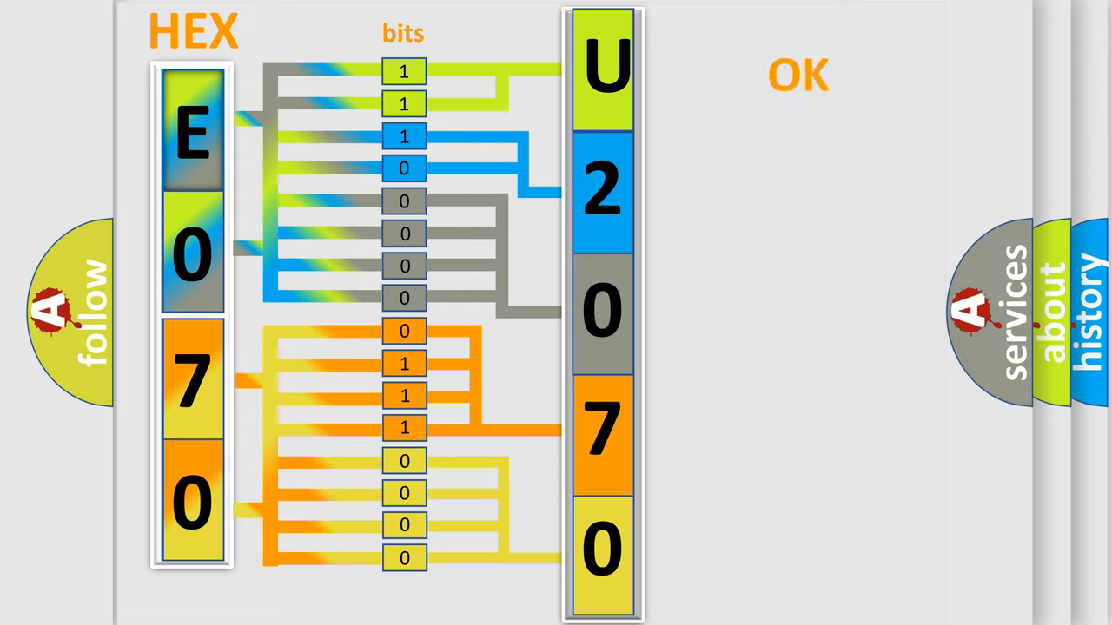
- Advance the explainer from the decoded U2070 to the full Jeep code U2070:87
left_click(800, 74)
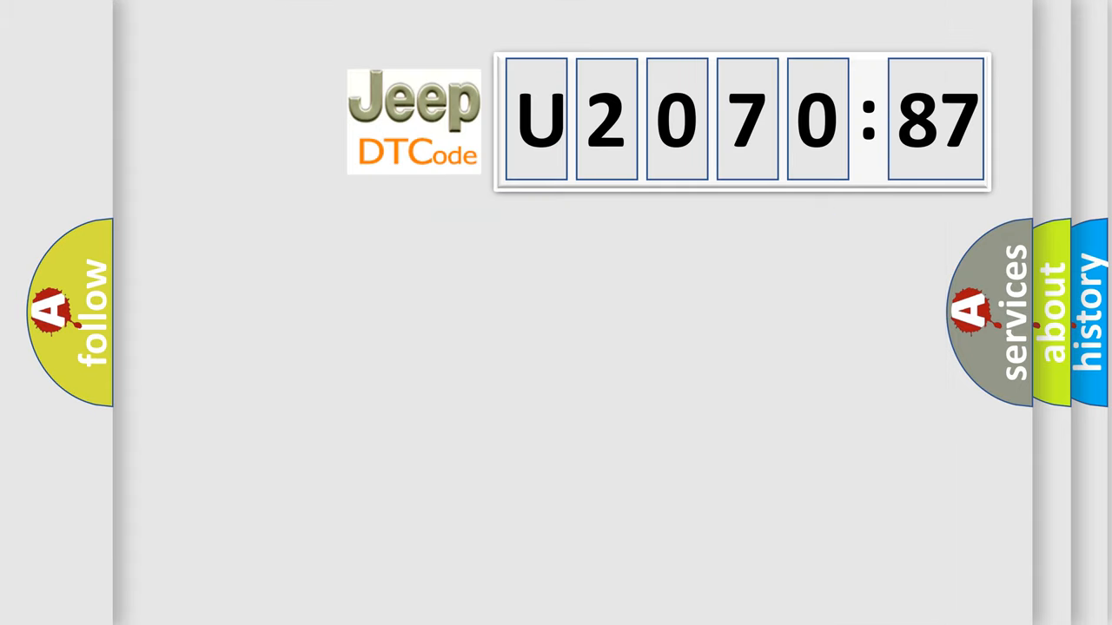